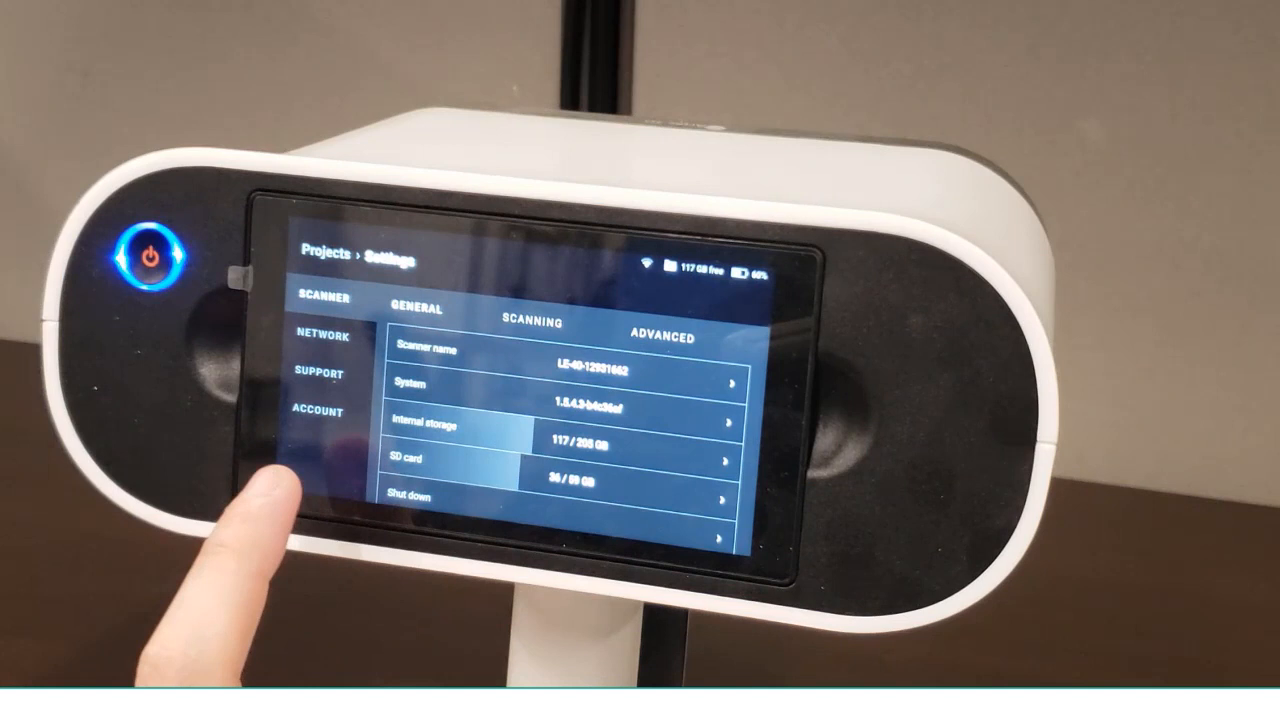
Connect to the Leo scanner and import Project 67 with its four scans
left_click(532, 322)
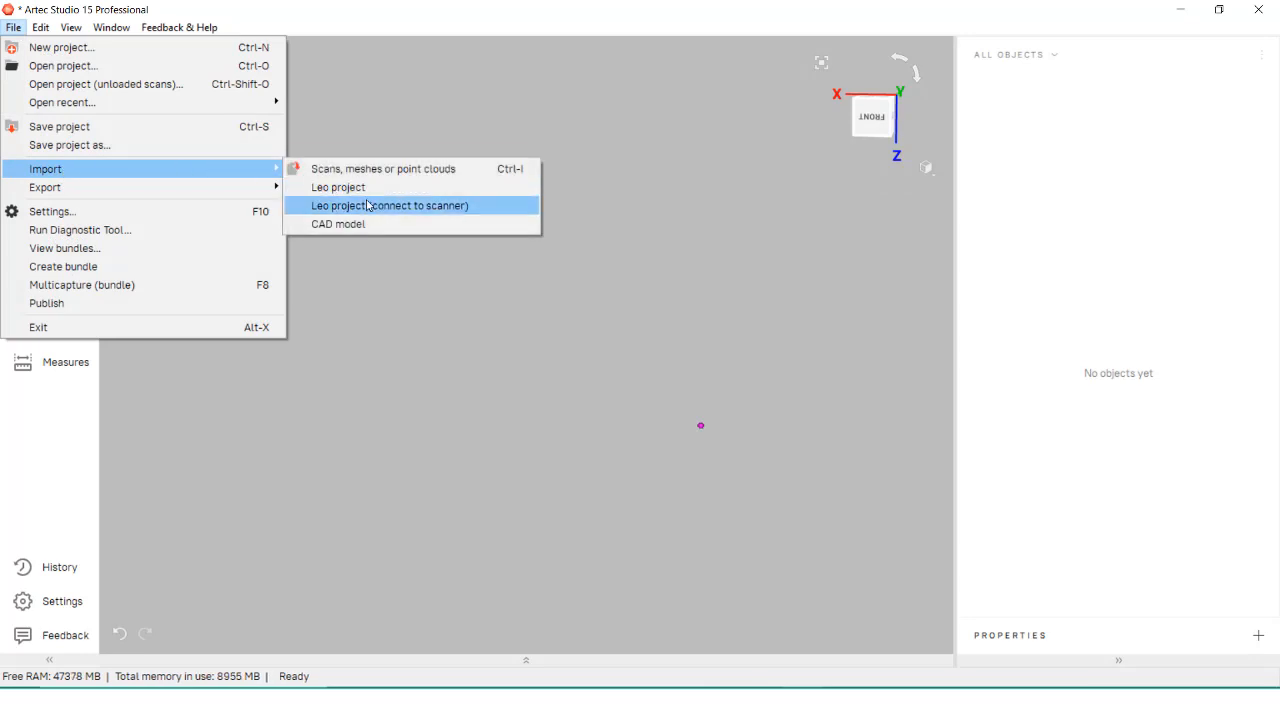
left_click(390, 205)
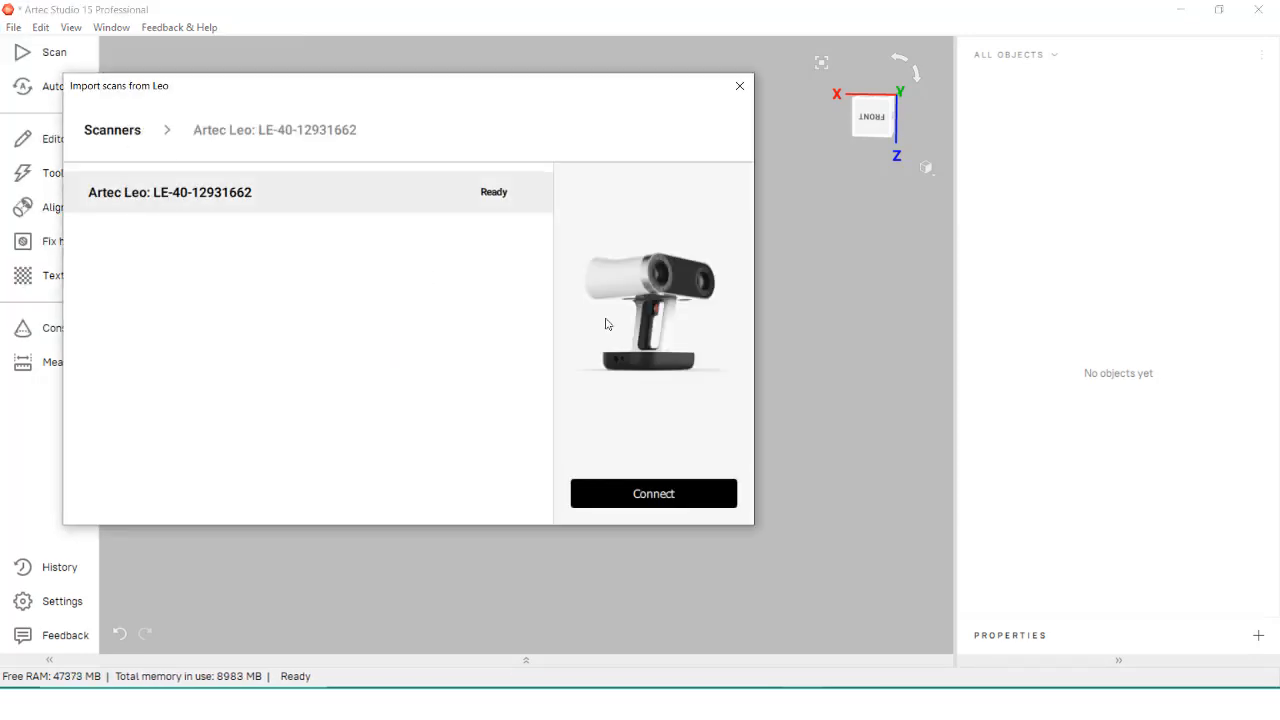
left_click(653, 493)
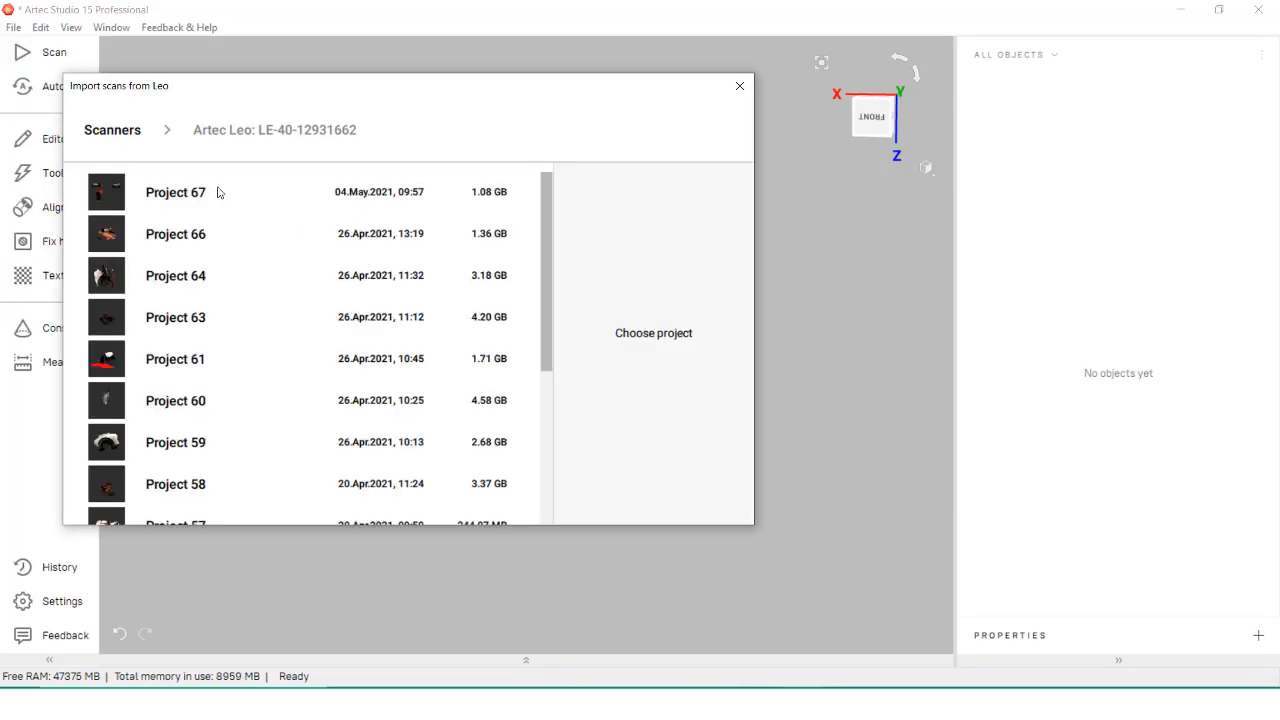
left_click(175, 192)
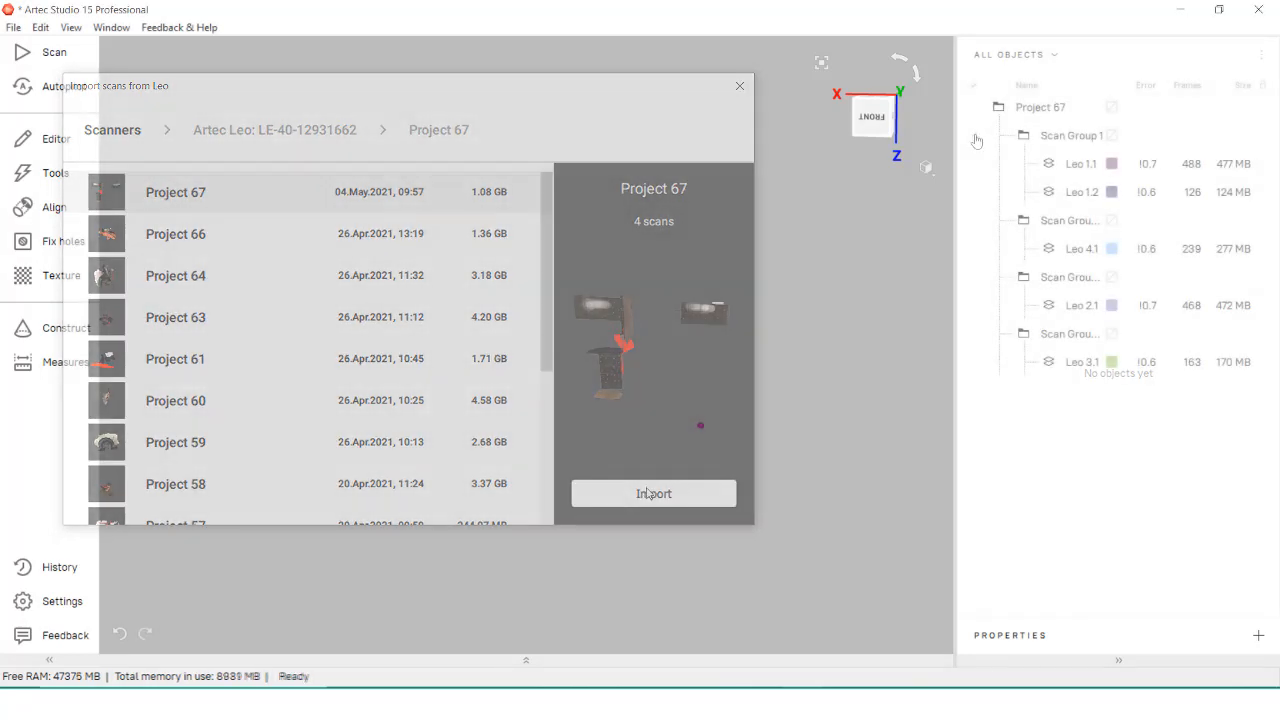
left_click(653, 493)
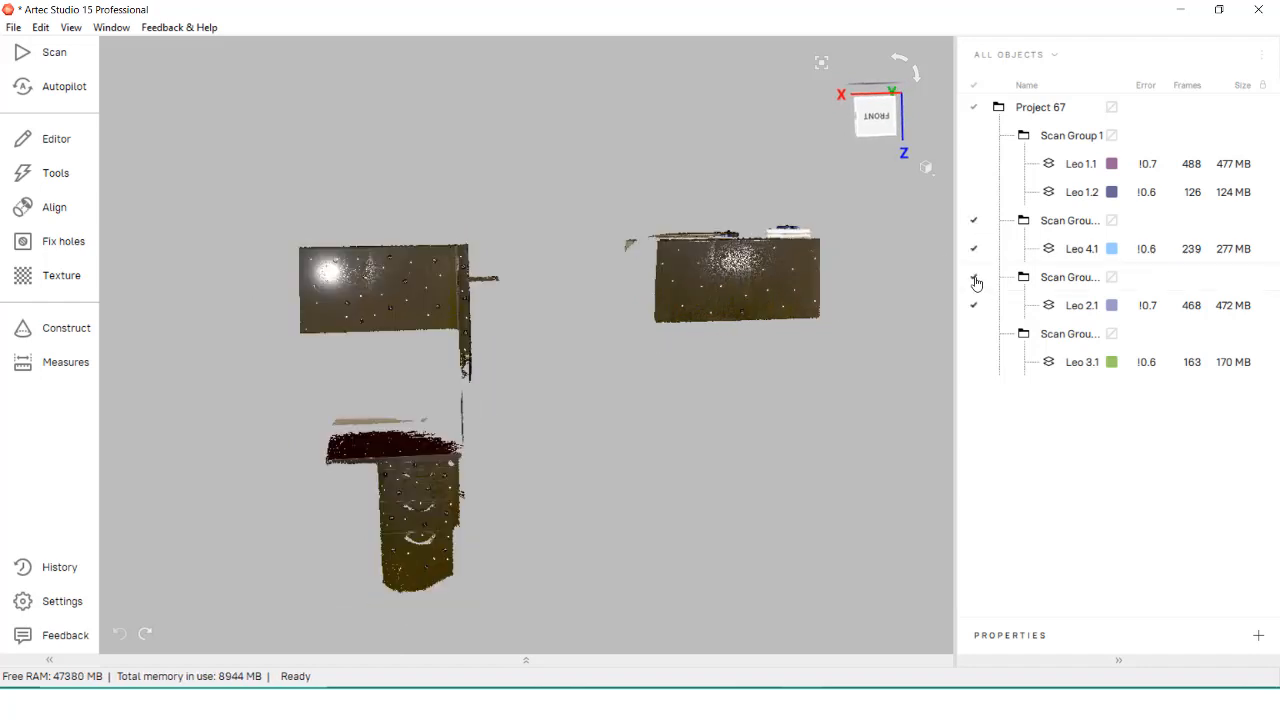
Check the Leo 3.1 scan group and adjust the viewport display mode
left_click(973, 135)
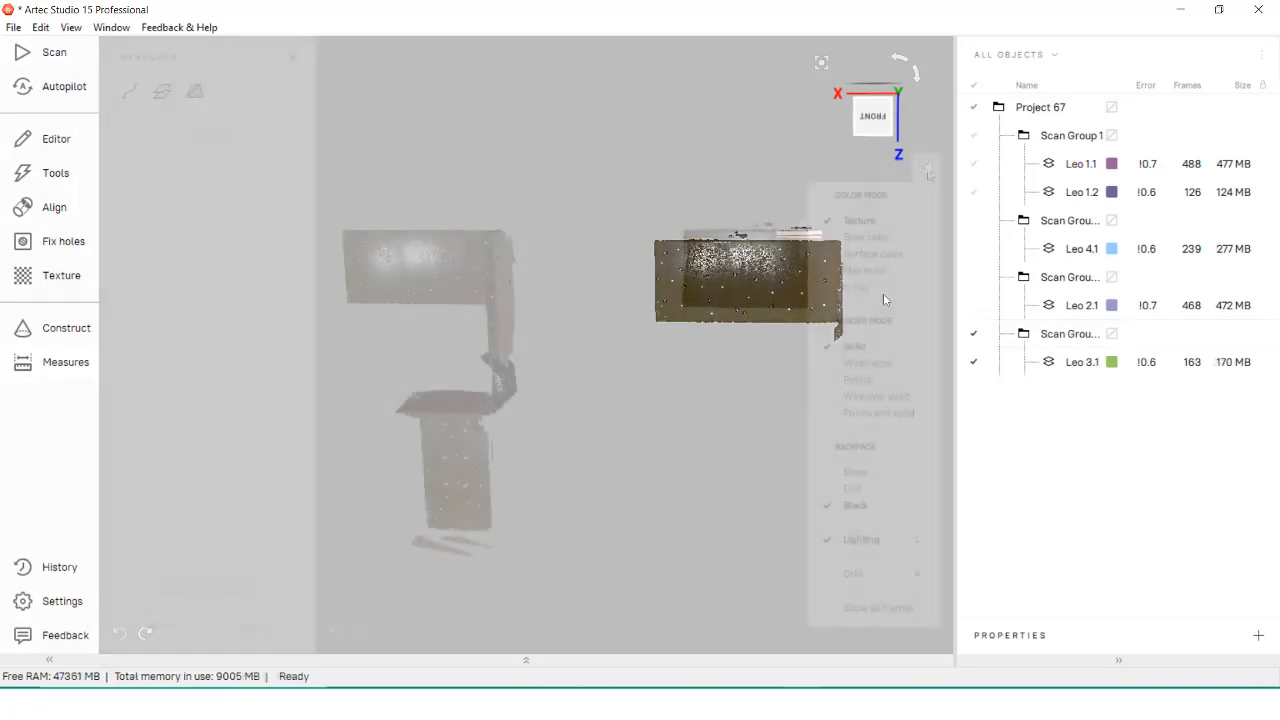
left_click(66, 361)
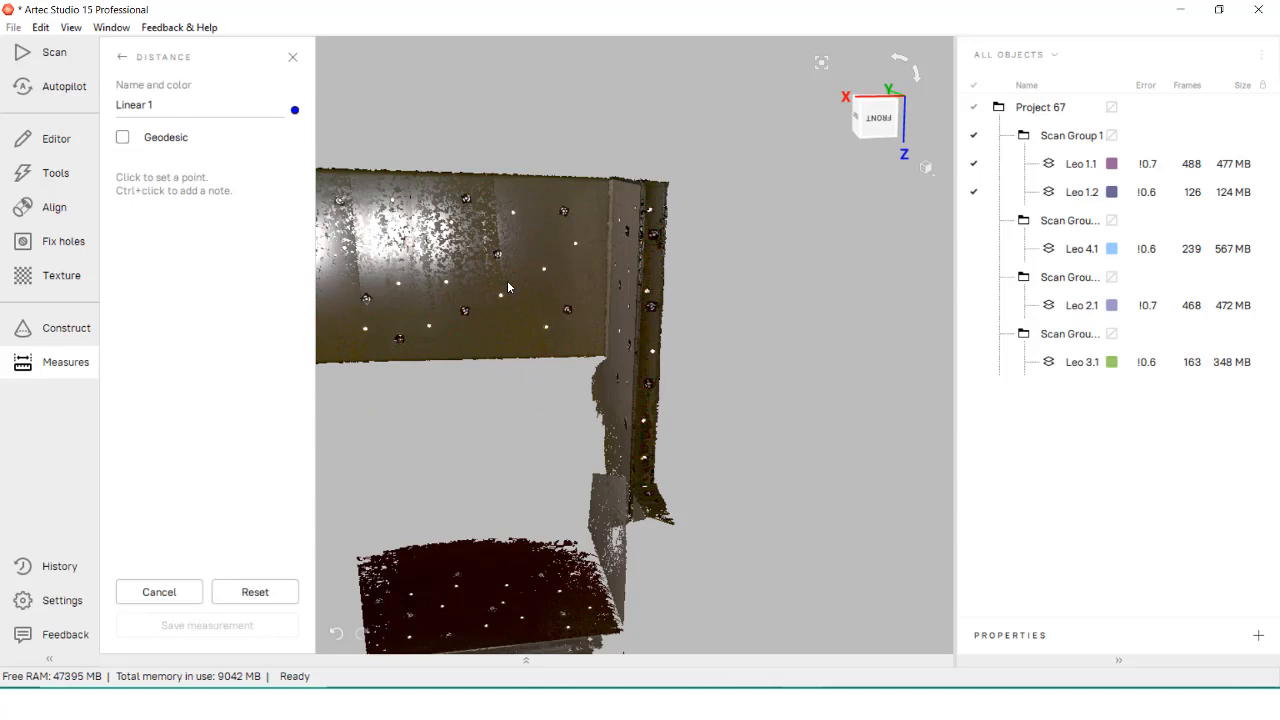
mouse_move(576, 247)
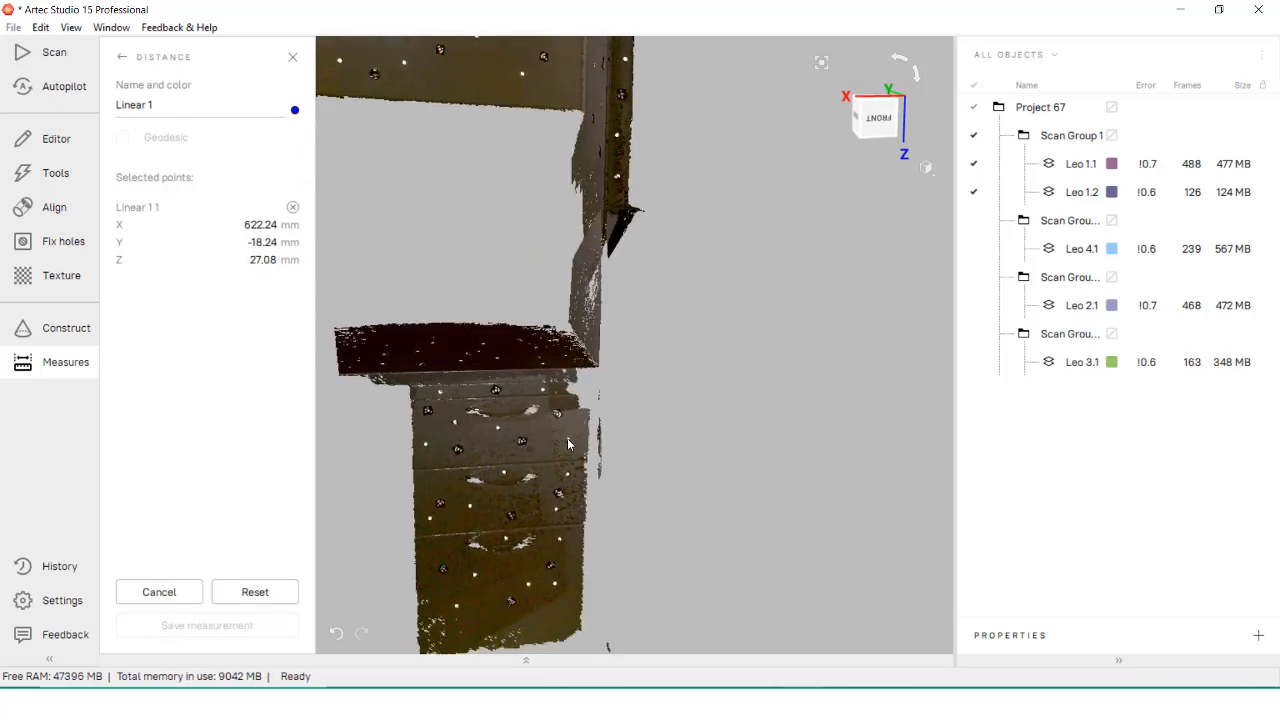
Place a distance point on the scan, then also check the Leo 4.1 group
left_click(563, 537)
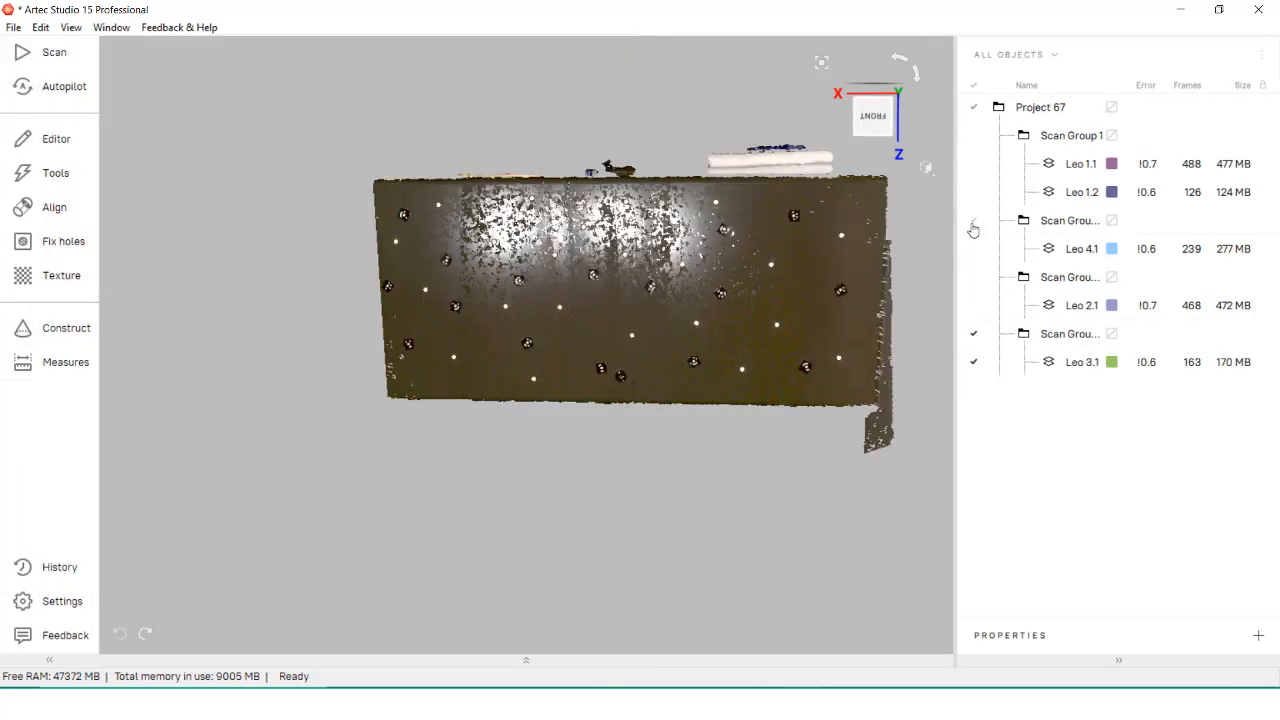
left_click(973, 220)
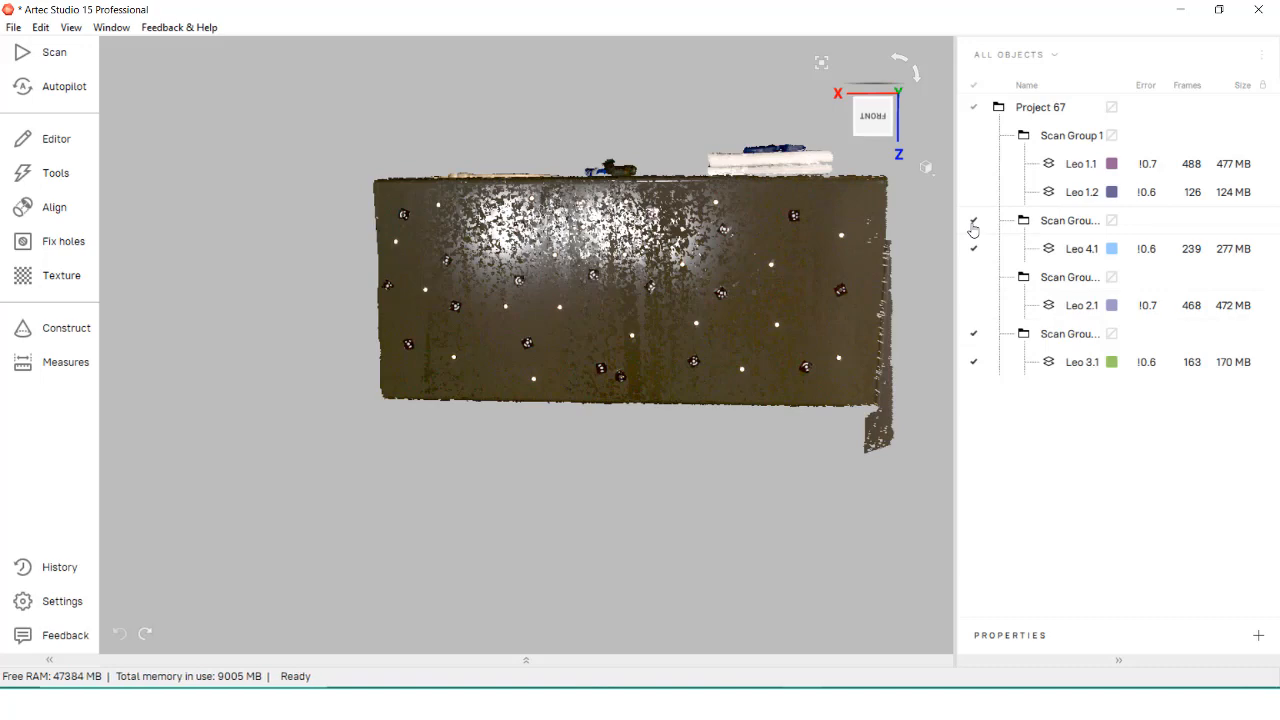